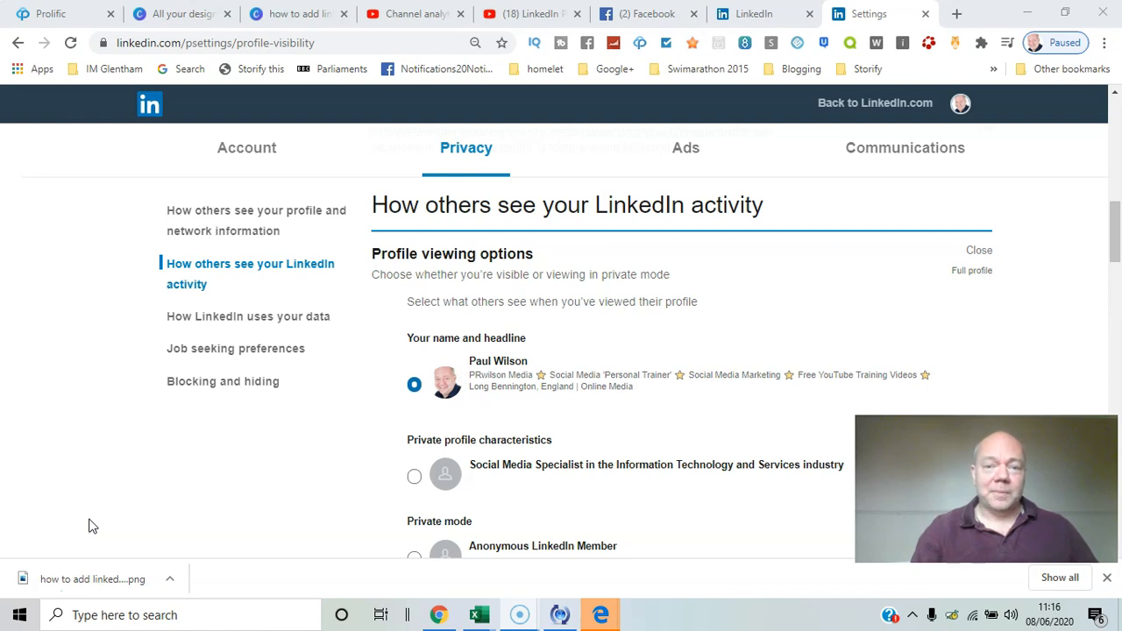
- Return from settings to the home feed and bring up the Me account menu
click(875, 102)
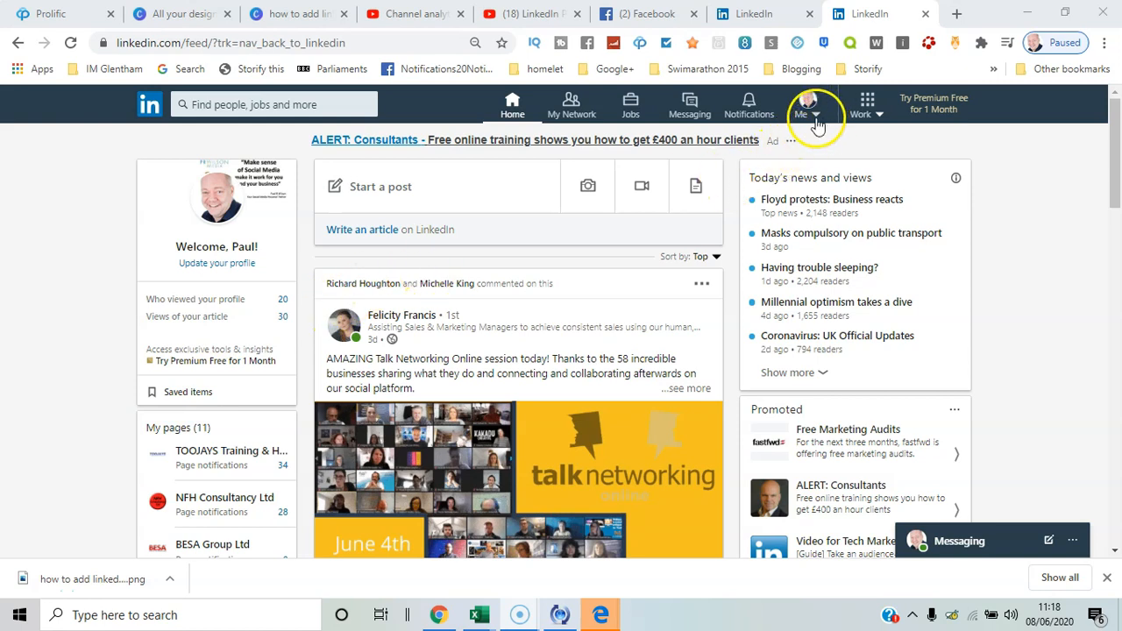
click(799, 105)
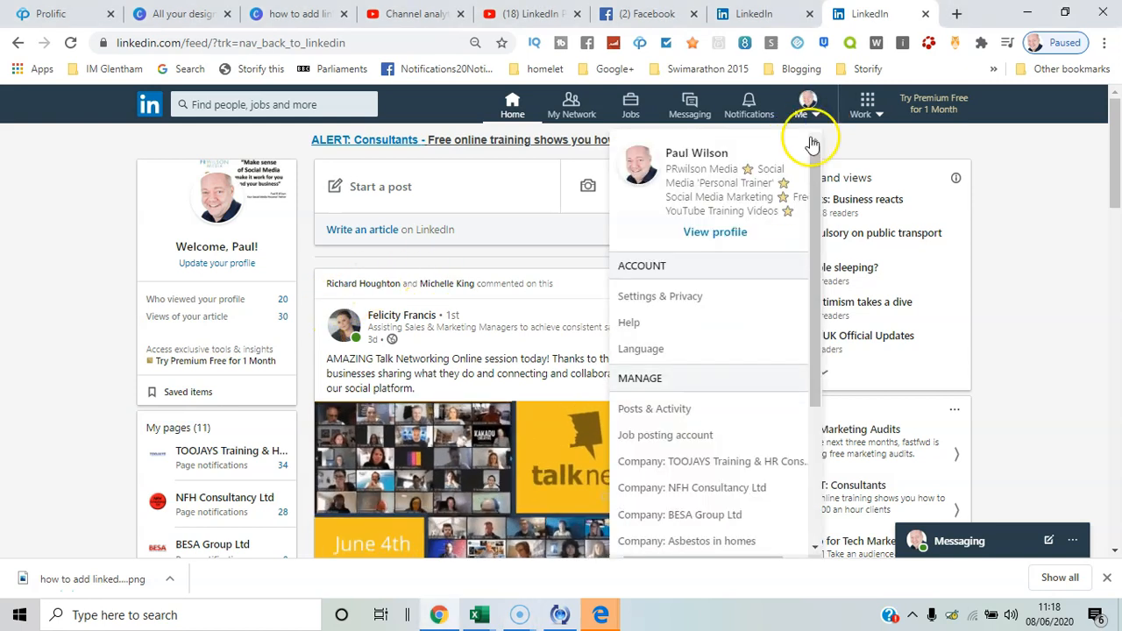
- Go to Settings & Privacy and scroll to how others see your profile and network information
click(659, 294)
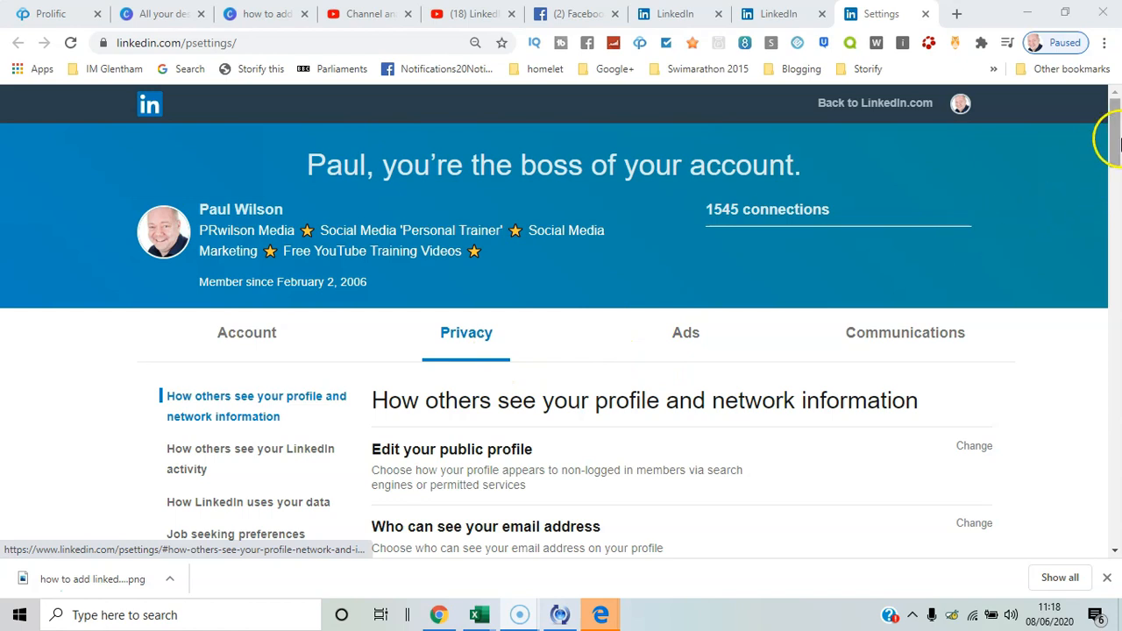
scroll(down, 3)
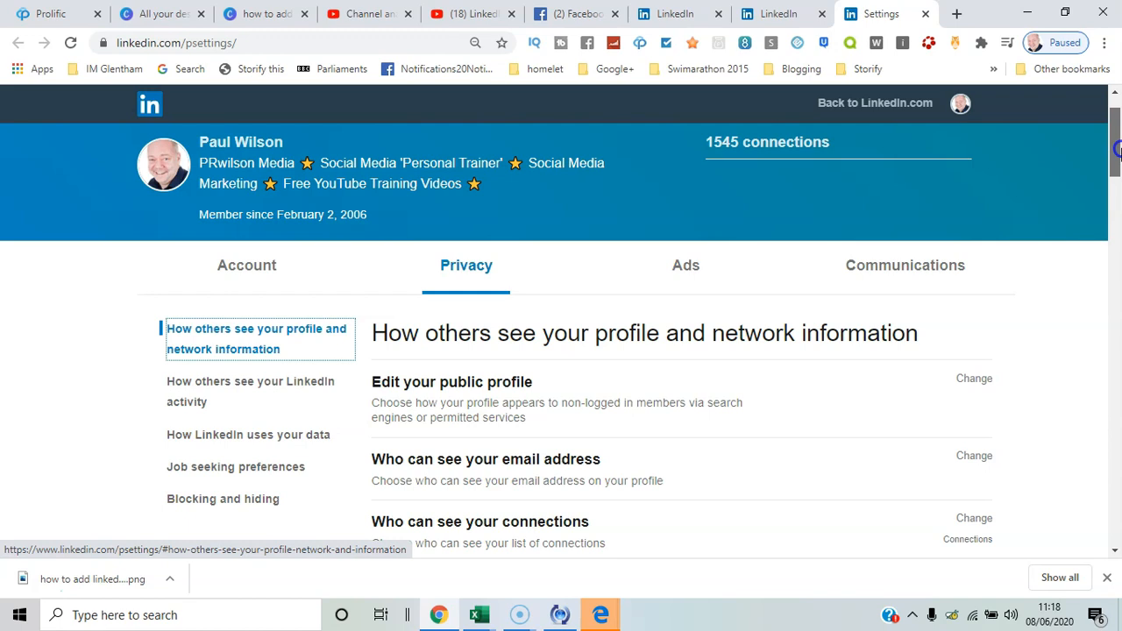
scroll(down, 3)
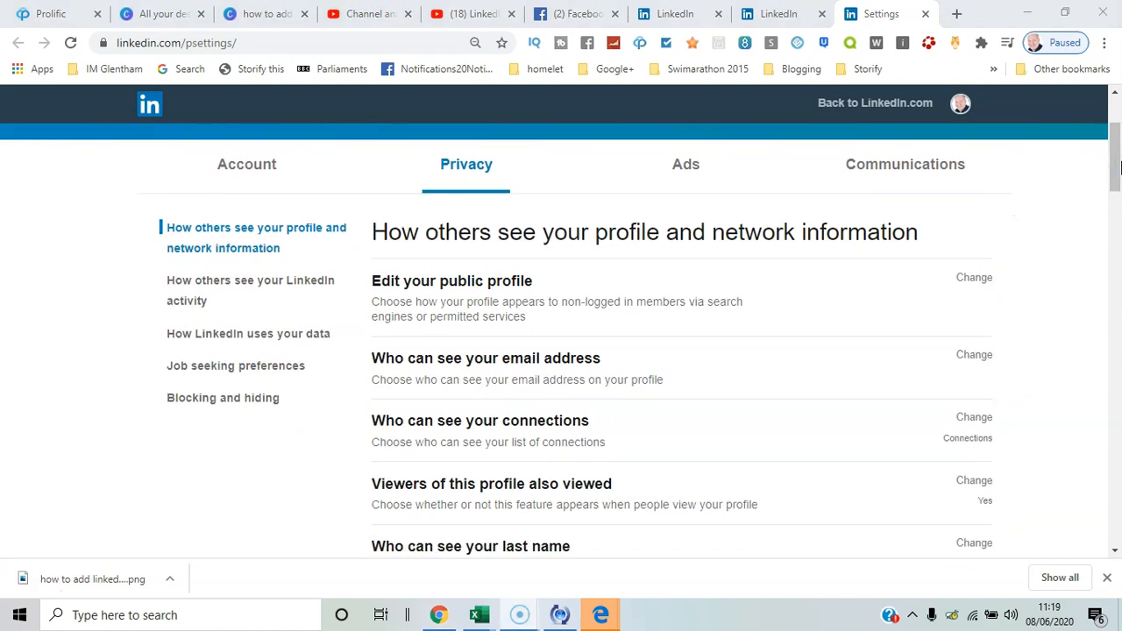
mouse_move(990, 284)
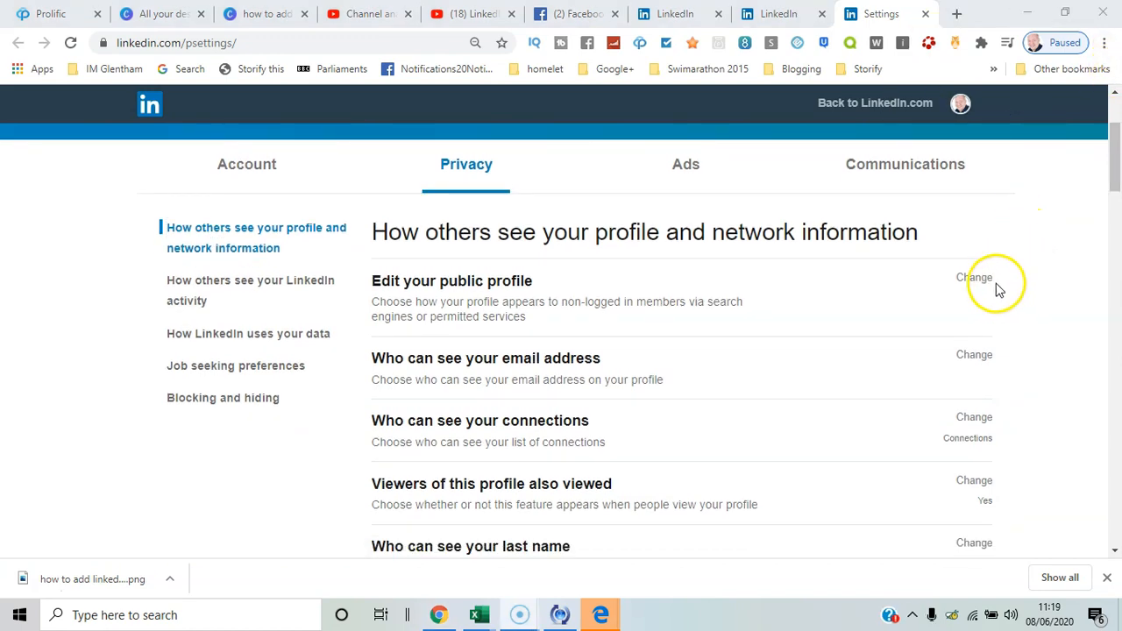
- Go to Edit your public profile and scroll through the public visibility toggles
click(975, 277)
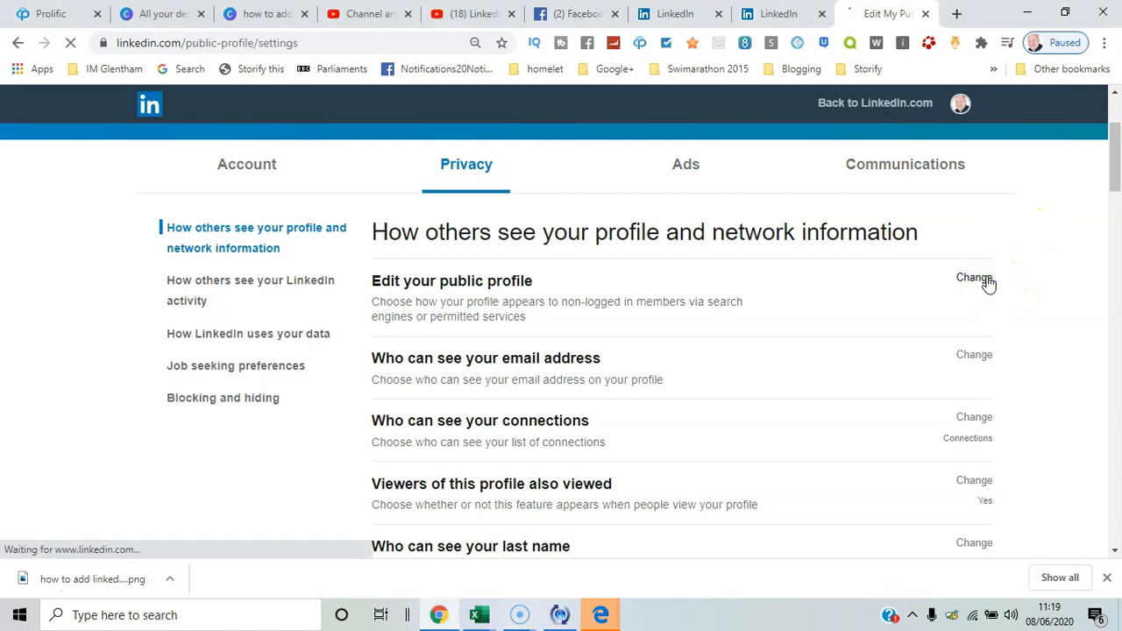
click(975, 277)
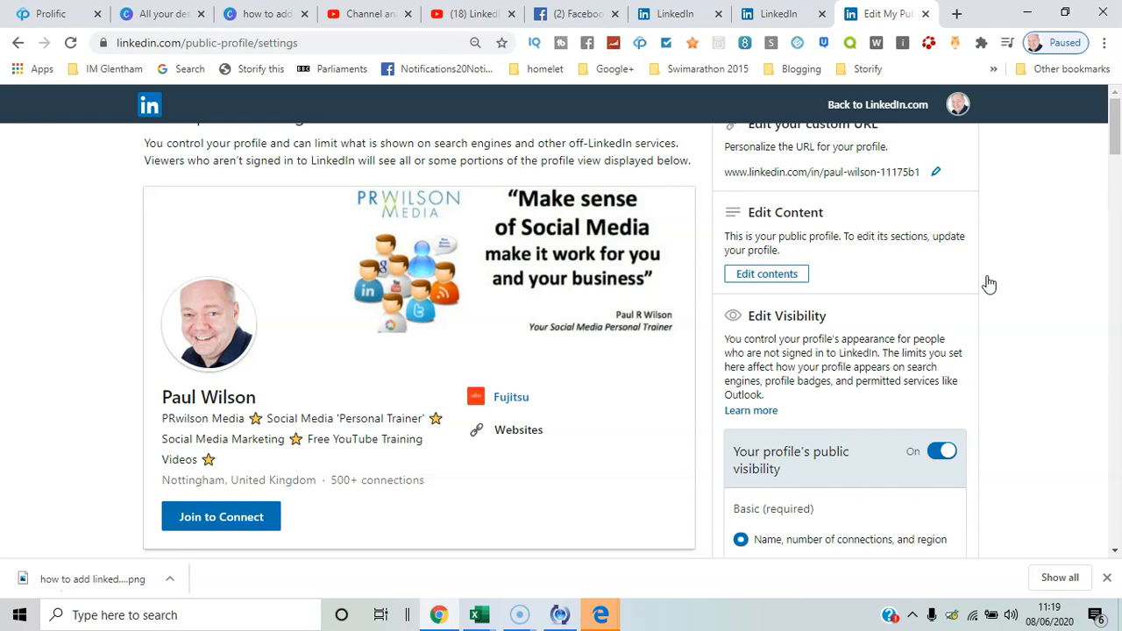
mouse_move(1010, 244)
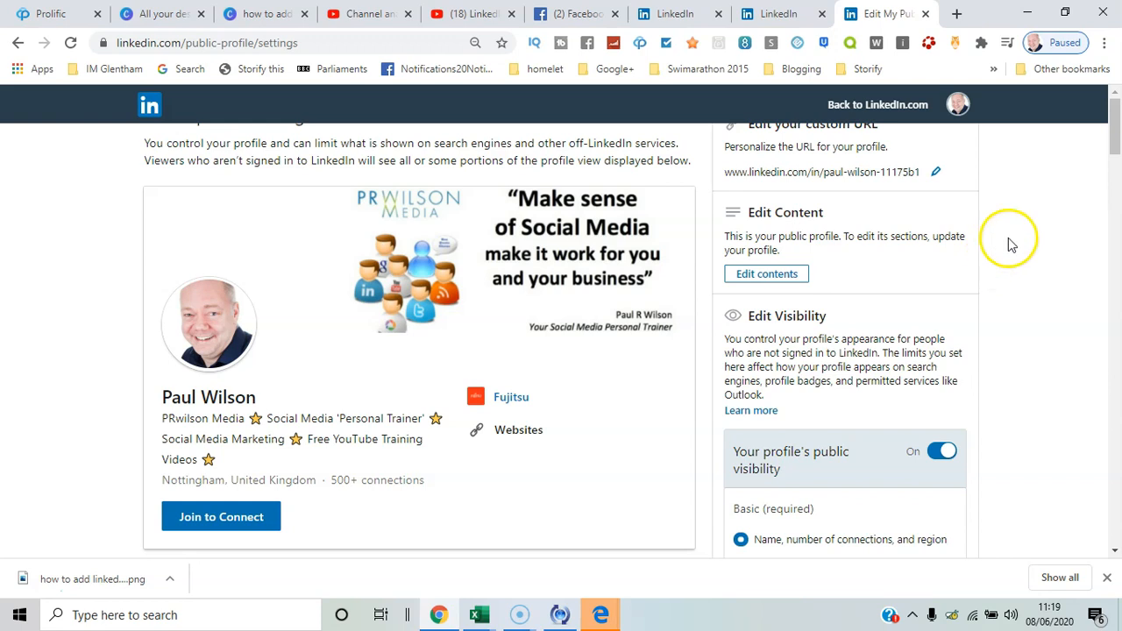
scroll(down, 3)
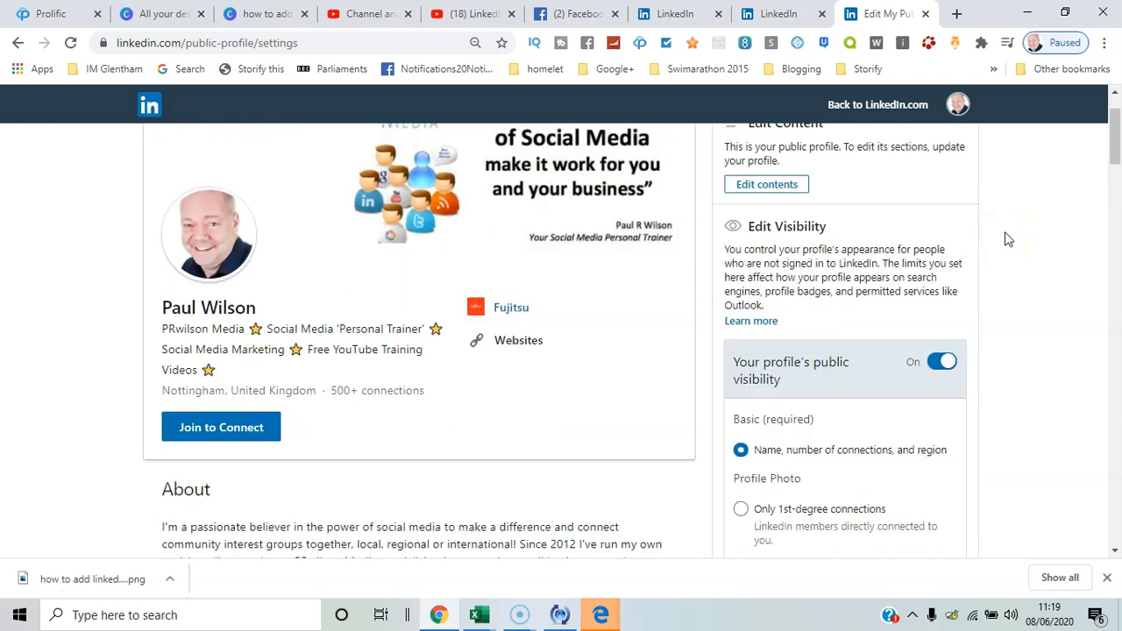
mouse_move(911, 284)
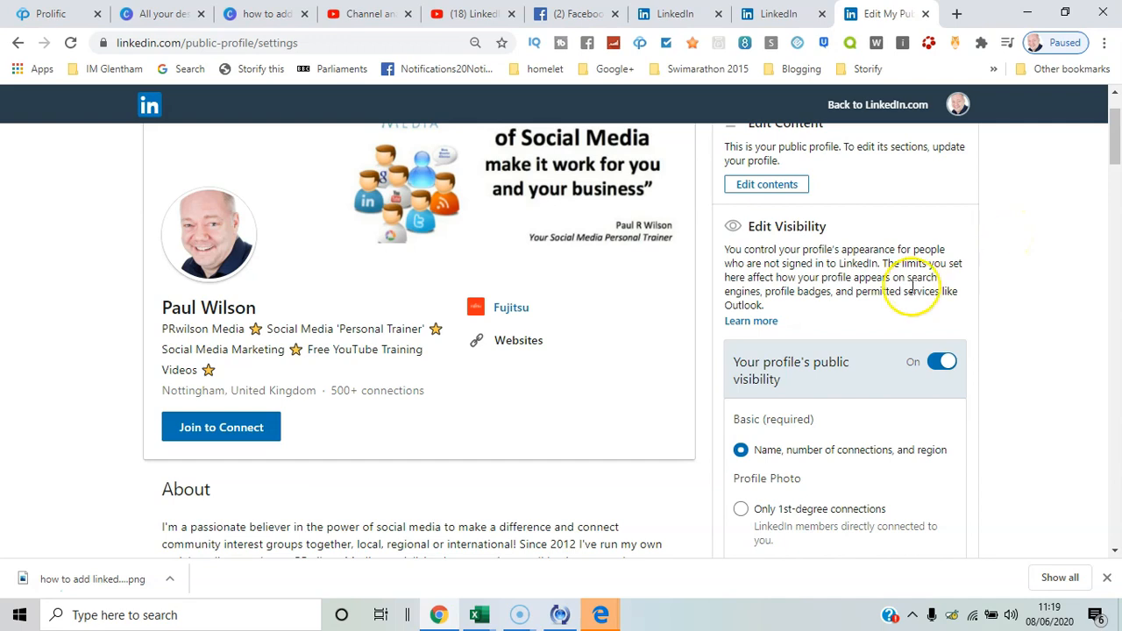
mouse_move(1094, 245)
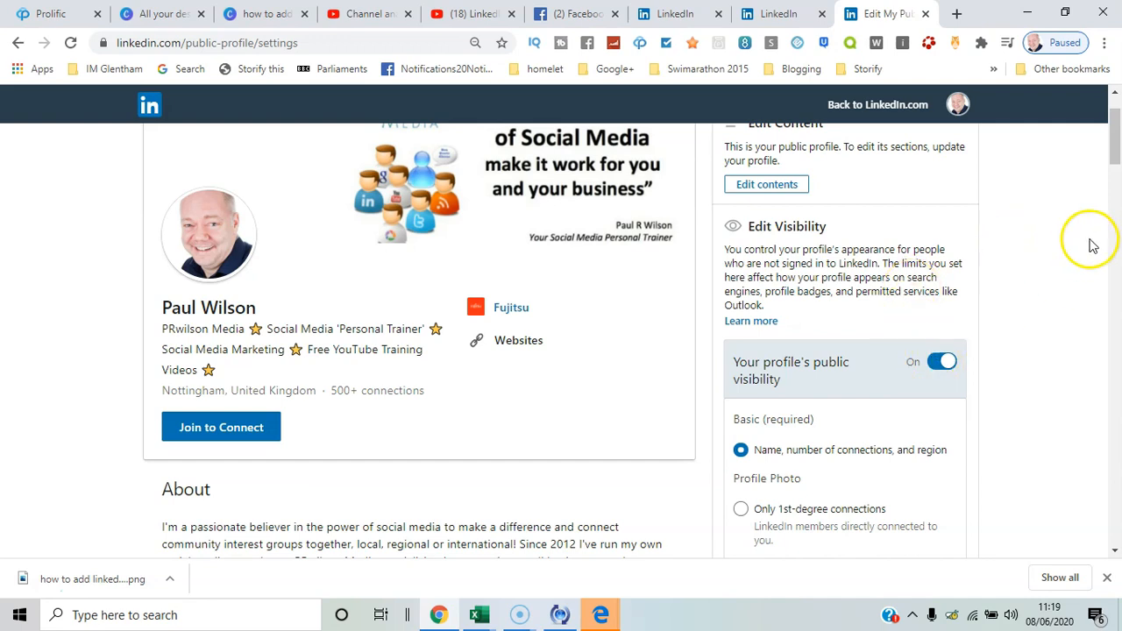
scroll(down, 3)
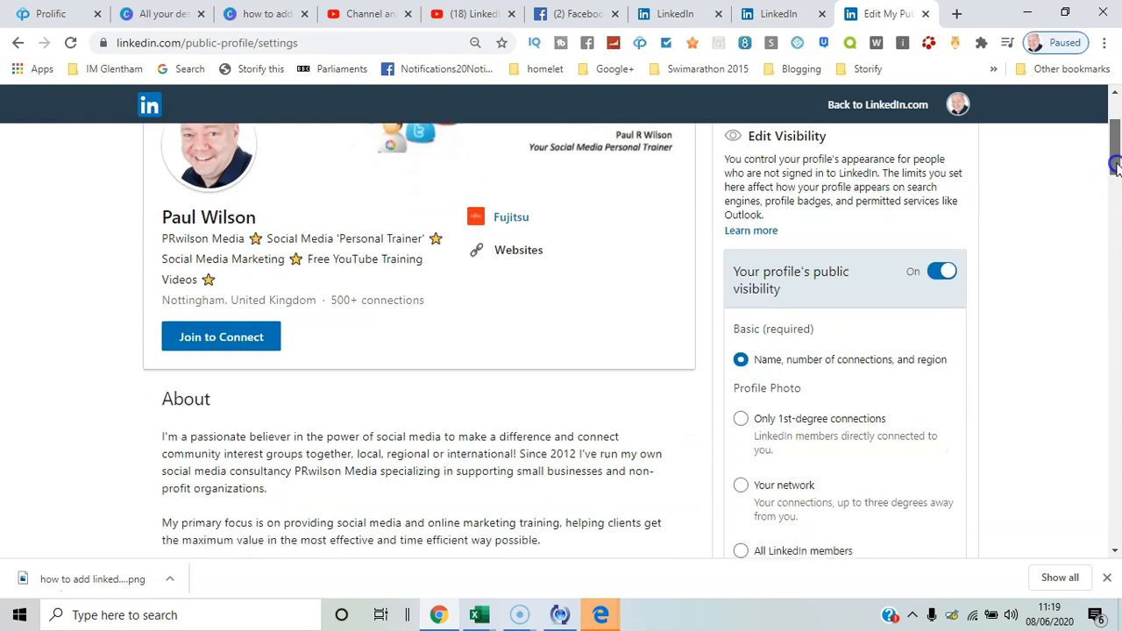
scroll(down, 3)
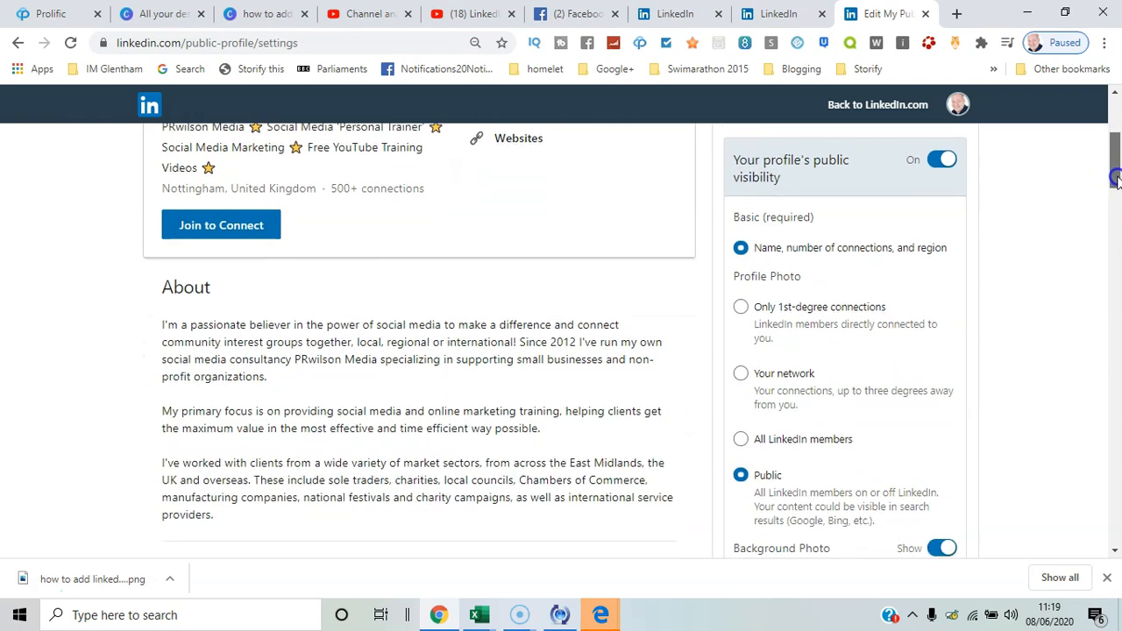
mouse_move(859, 267)
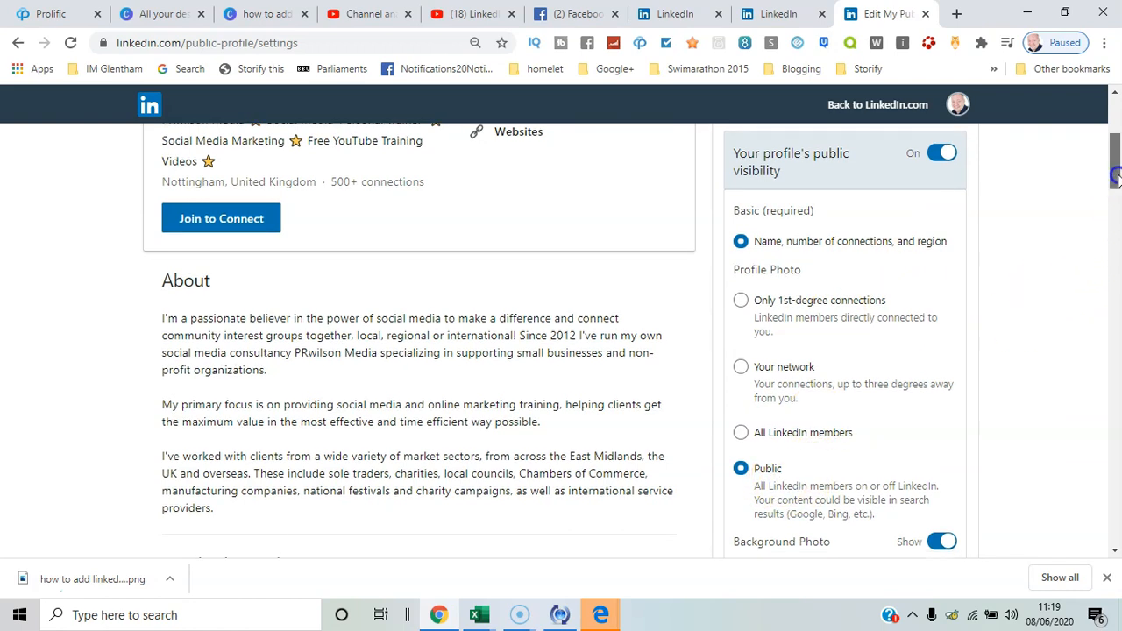
- Finish reviewing the remaining visibility toggles and return to the privacy settings page
scroll(down, 3)
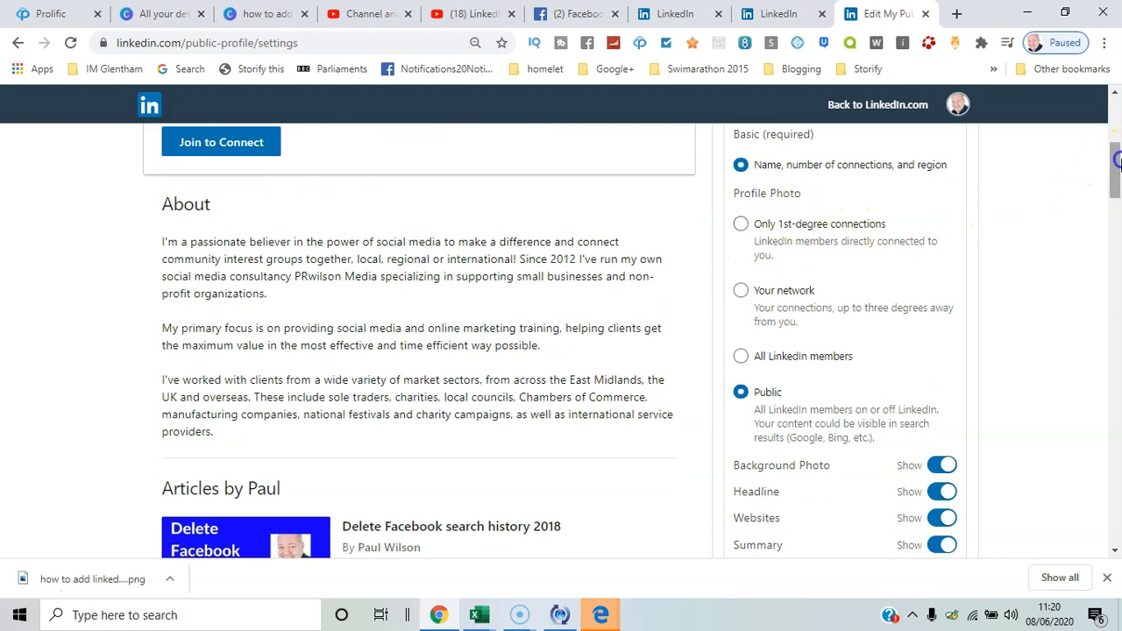
scroll(down, 3)
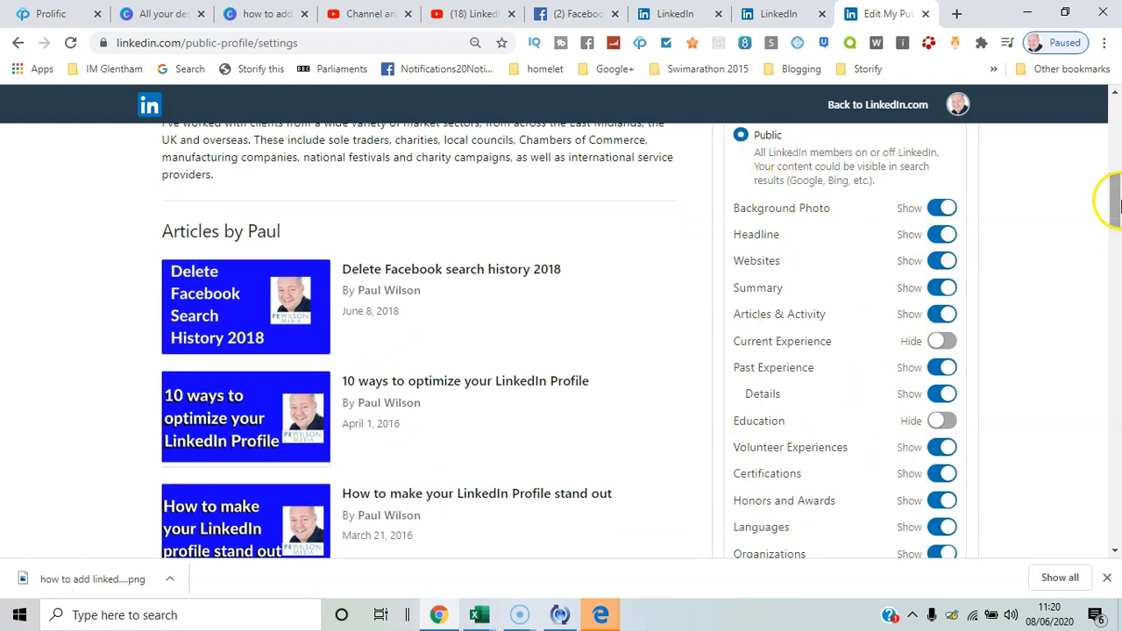
scroll(up, 3)
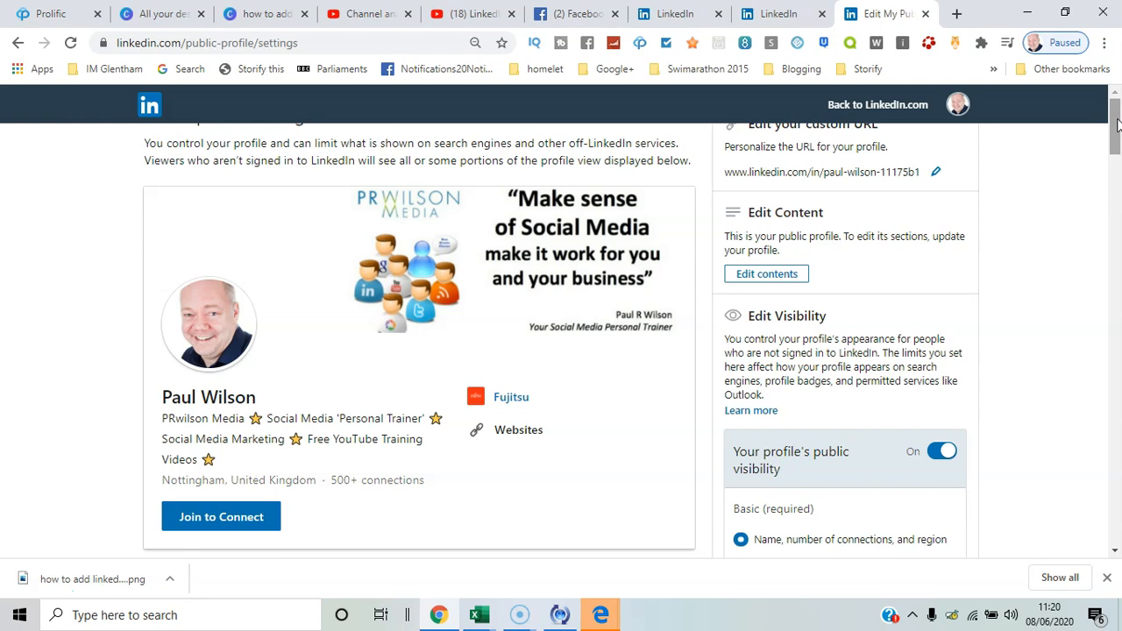
click(877, 105)
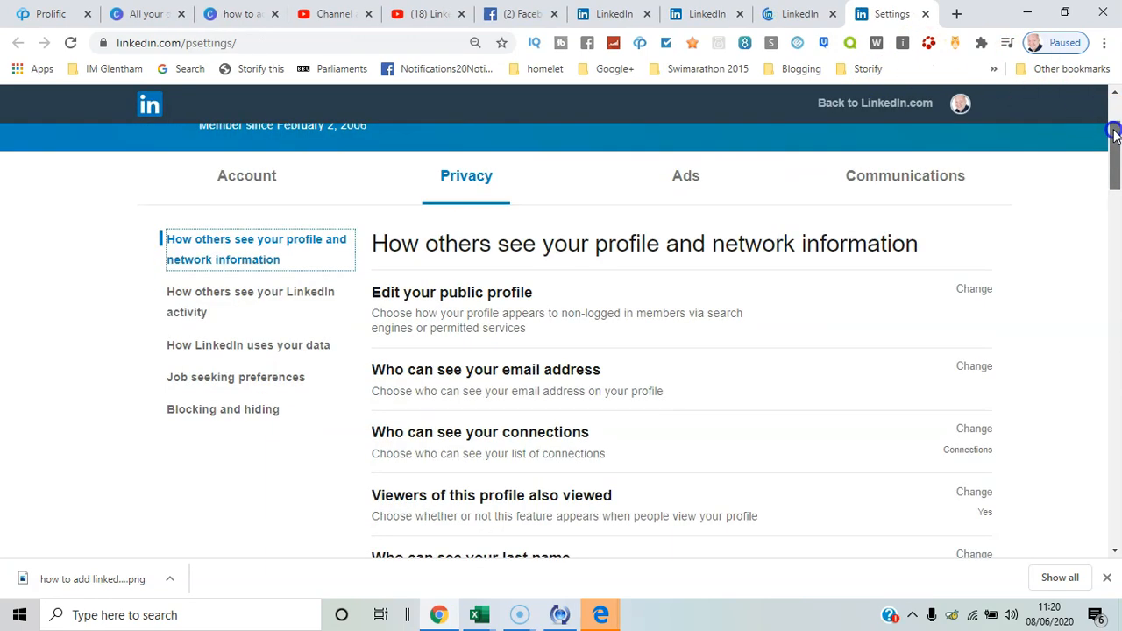
- Expand Profile viewing options under How others see your LinkedIn activity
scroll(down, 3)
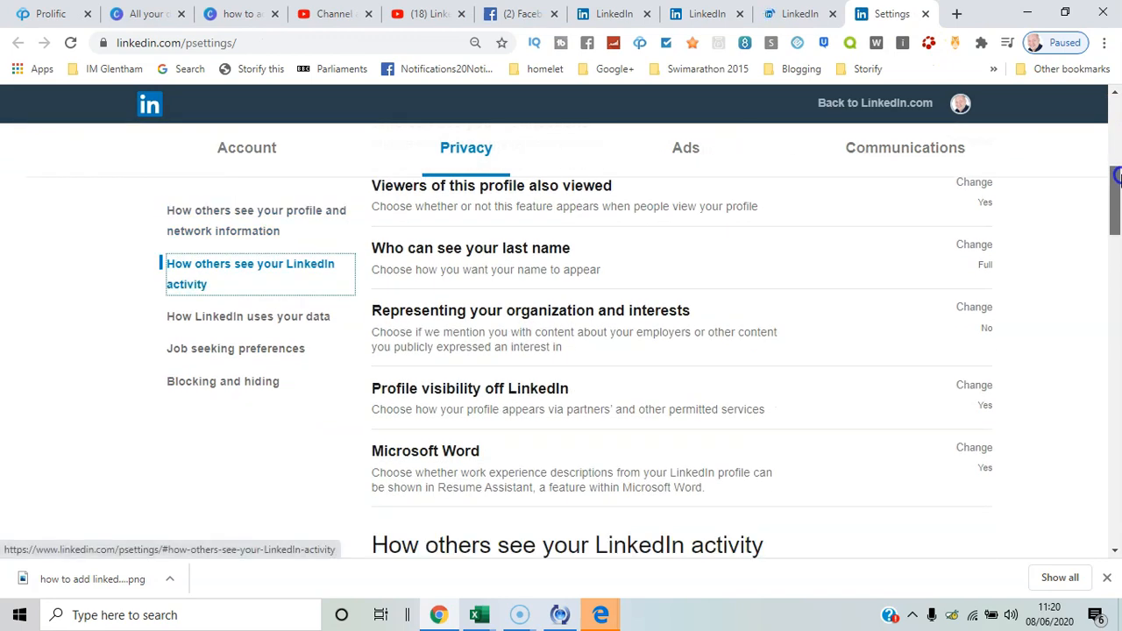
scroll(down, 3)
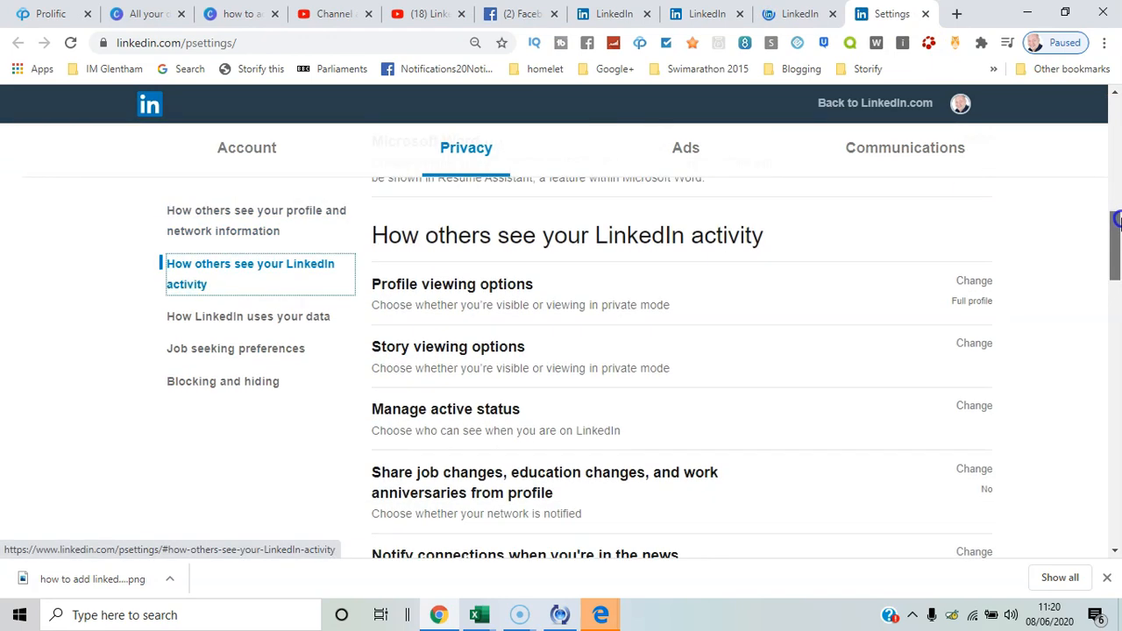
click(249, 315)
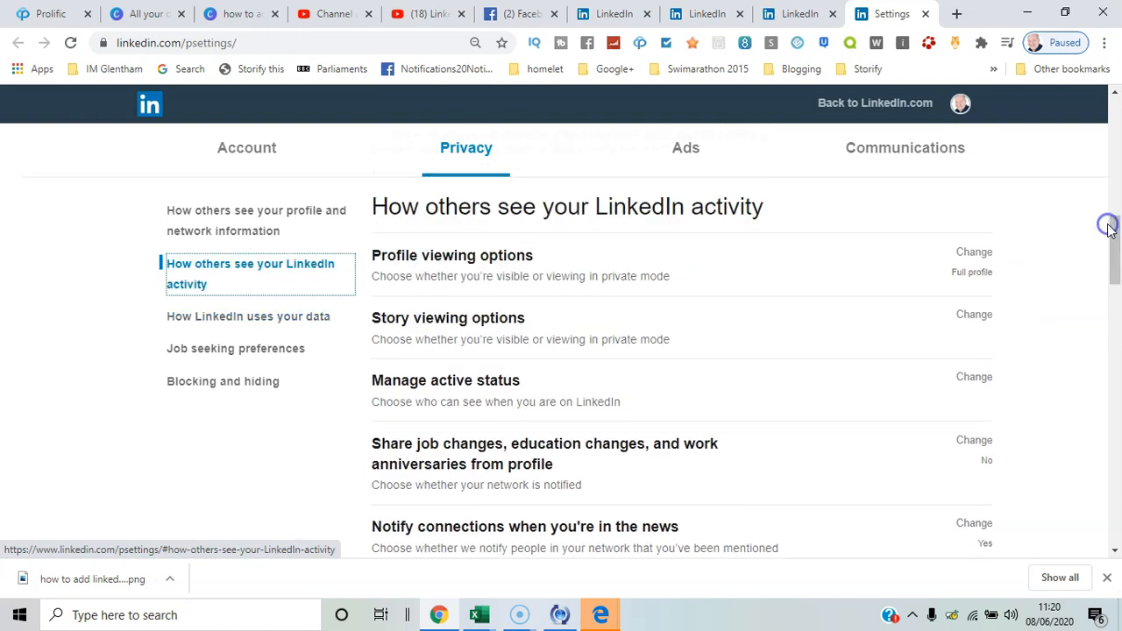
mouse_move(488, 277)
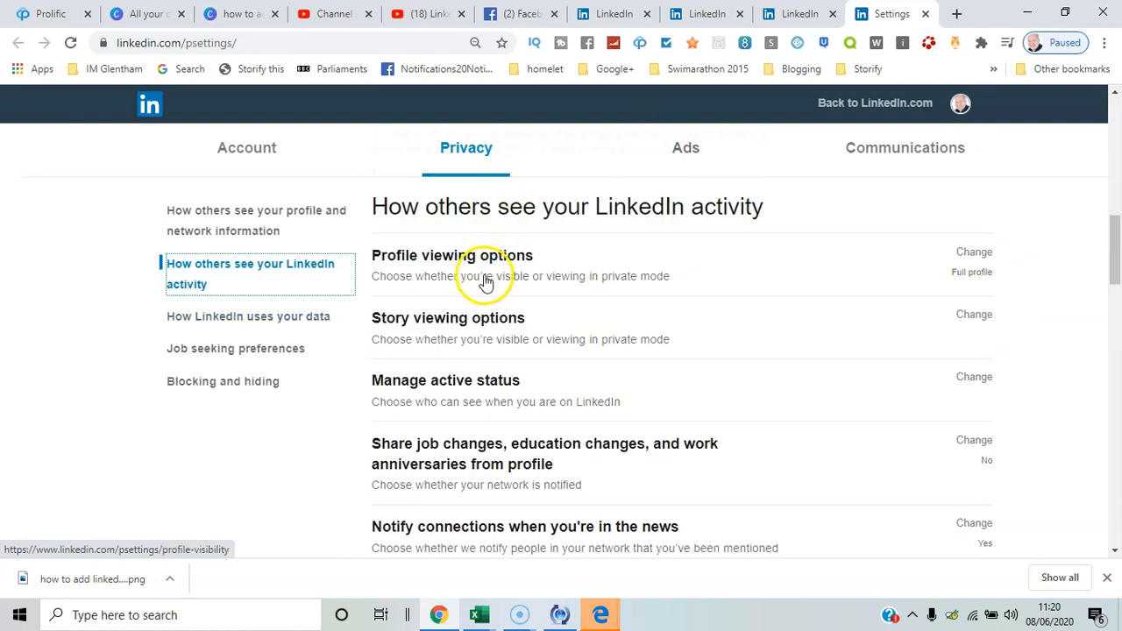
mouse_move(918, 267)
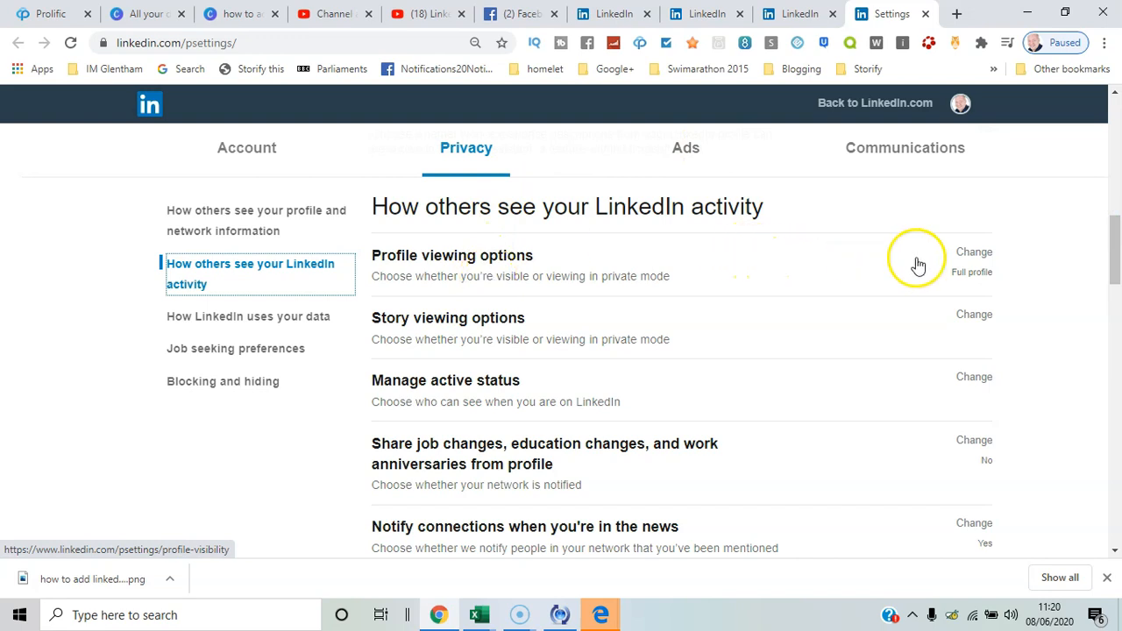
click(973, 252)
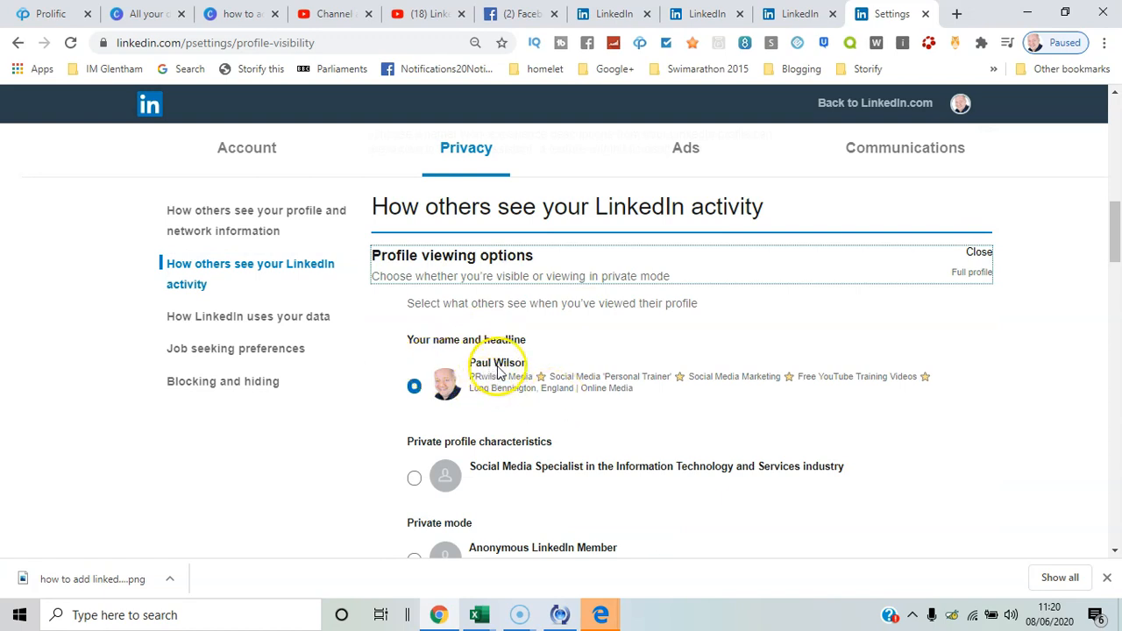
mouse_move(445, 477)
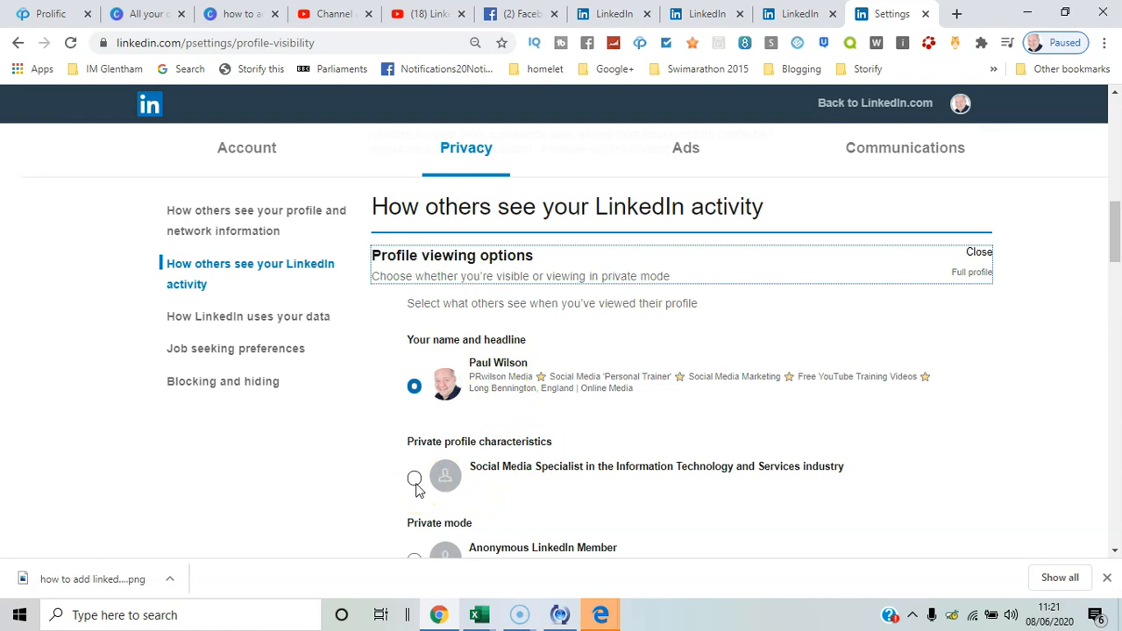
scroll(down, 3)
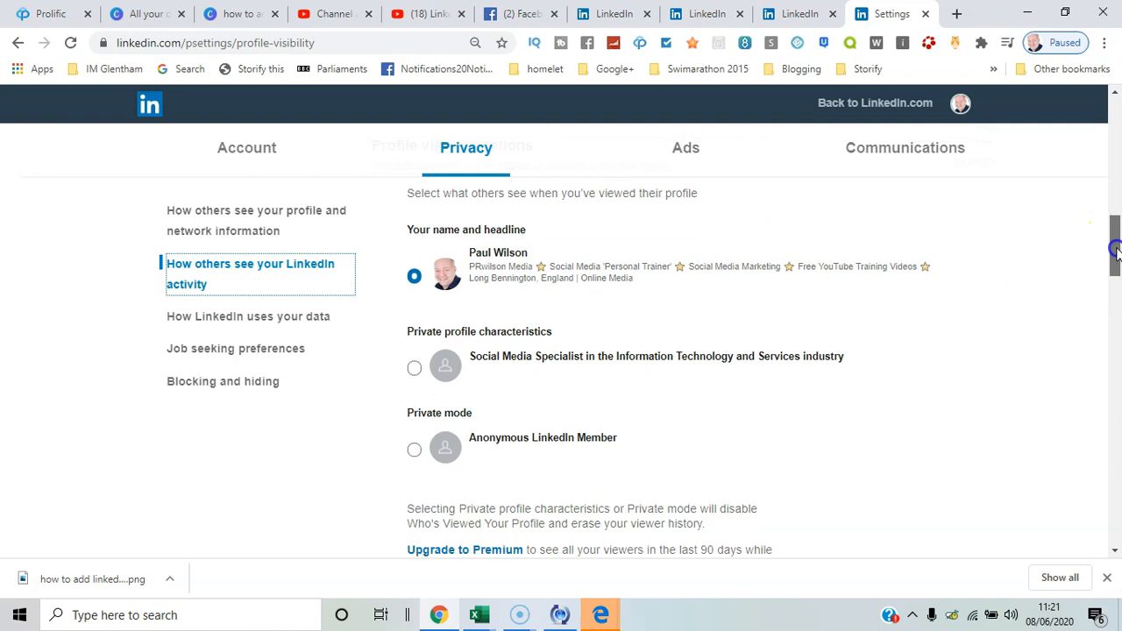
scroll(down, 3)
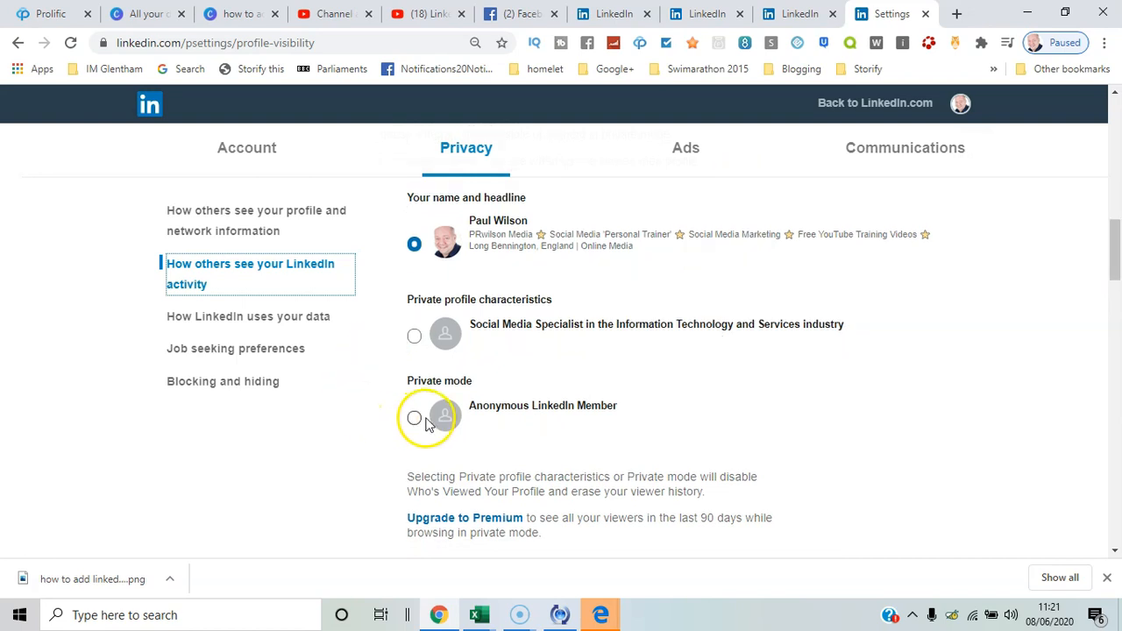
mouse_move(523, 385)
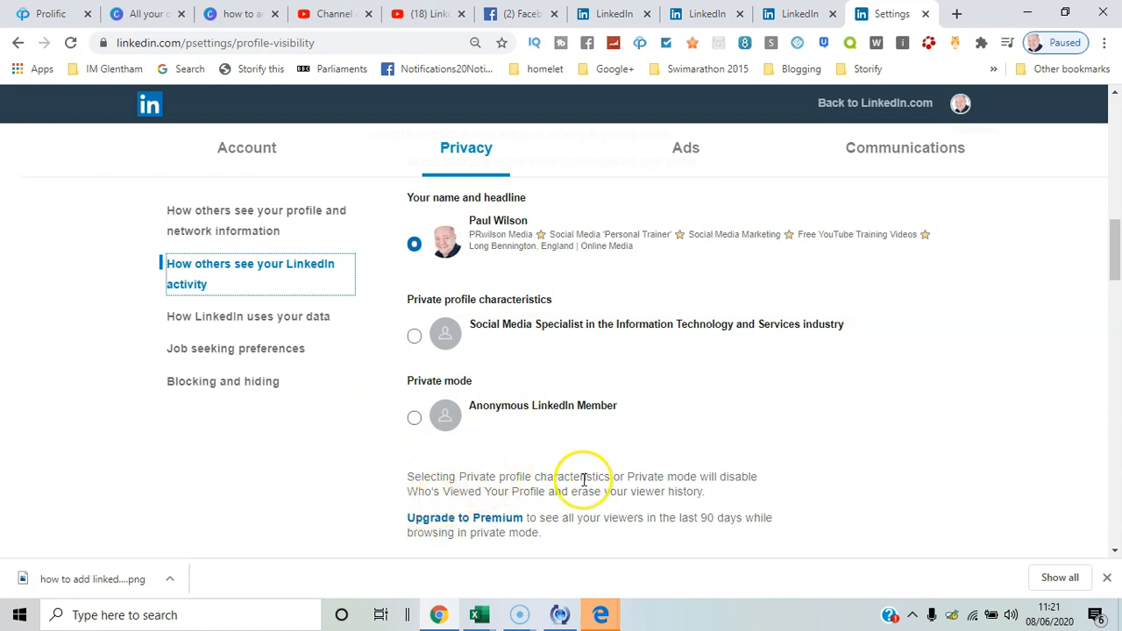
mouse_move(544, 497)
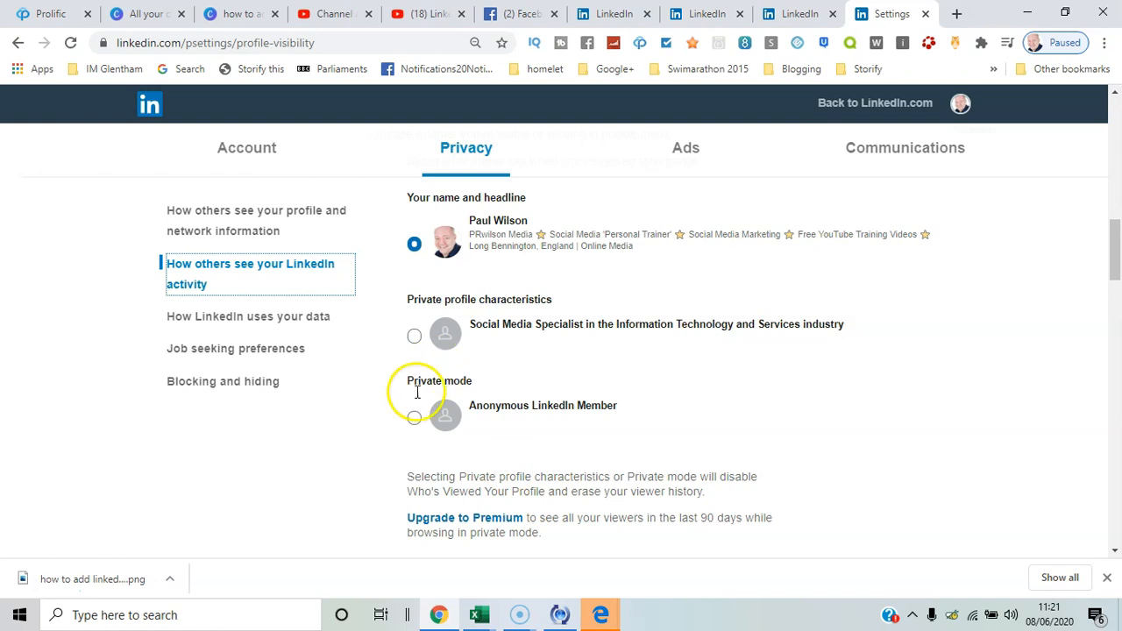
- Select Private mode (Anonymous LinkedIn Member) and scroll to Story viewing options
click(414, 417)
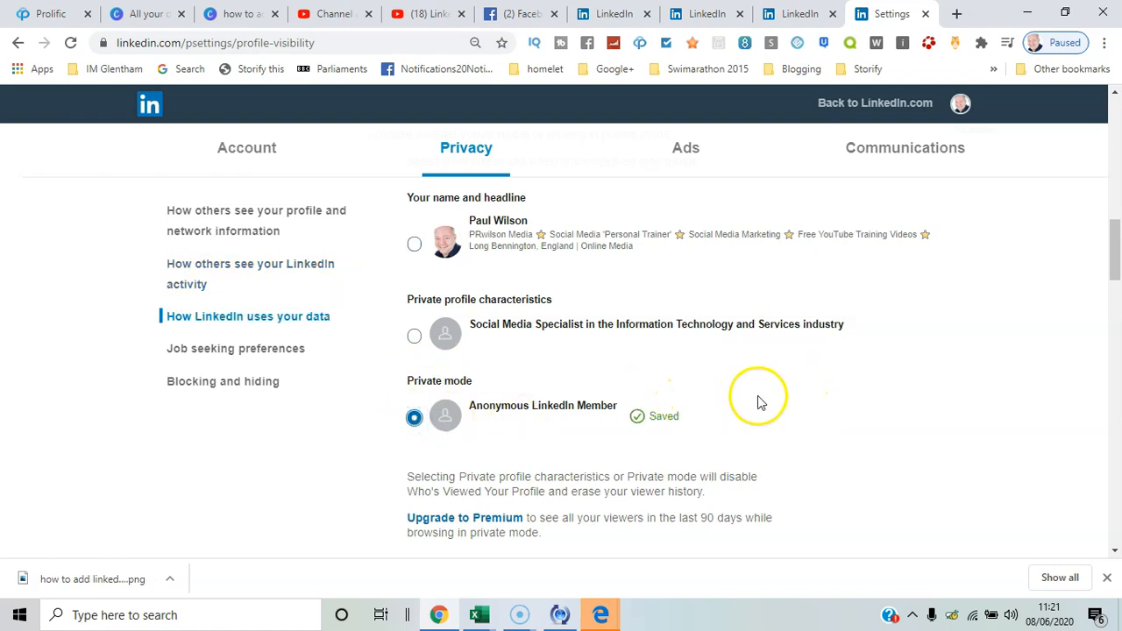
mouse_move(669, 380)
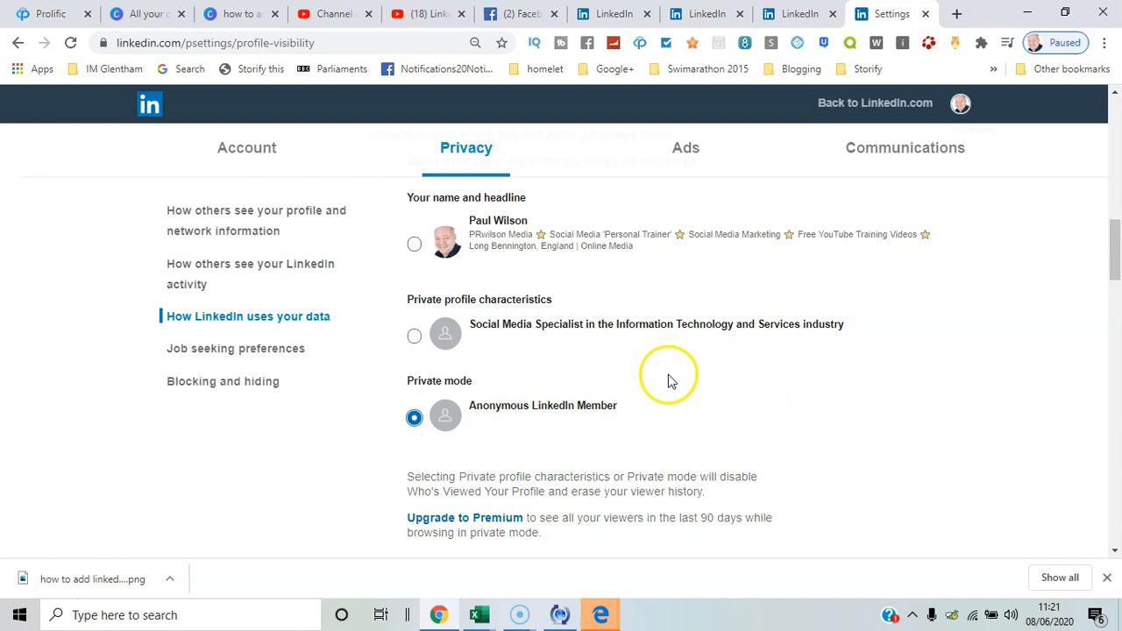
scroll(down, 3)
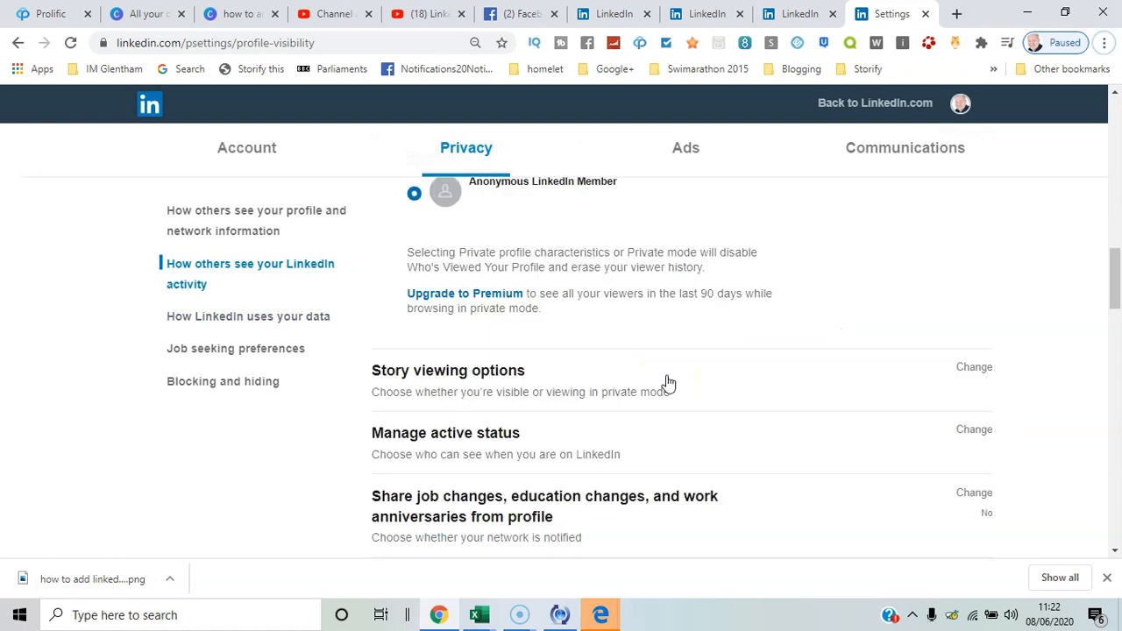
mouse_move(467, 377)
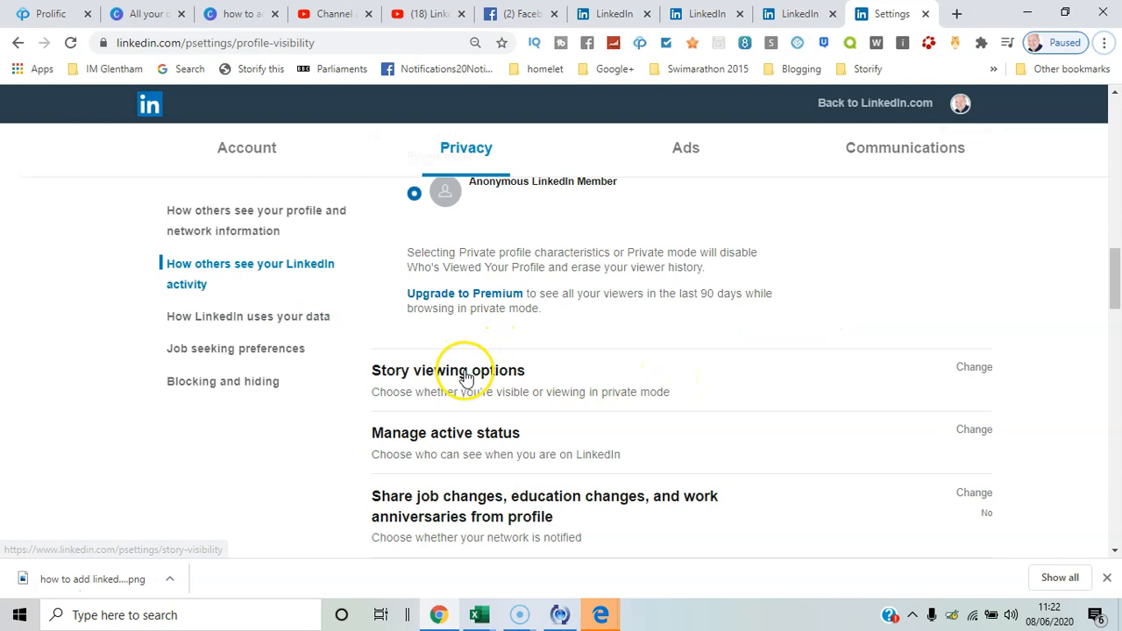
mouse_move(561, 375)
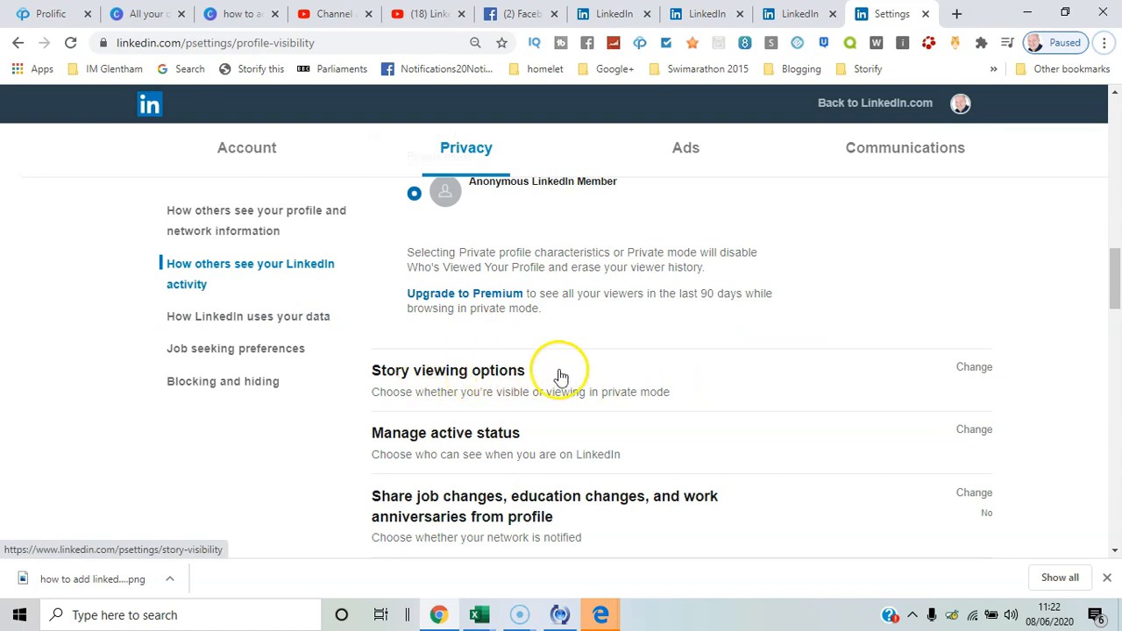
mouse_move(967, 372)
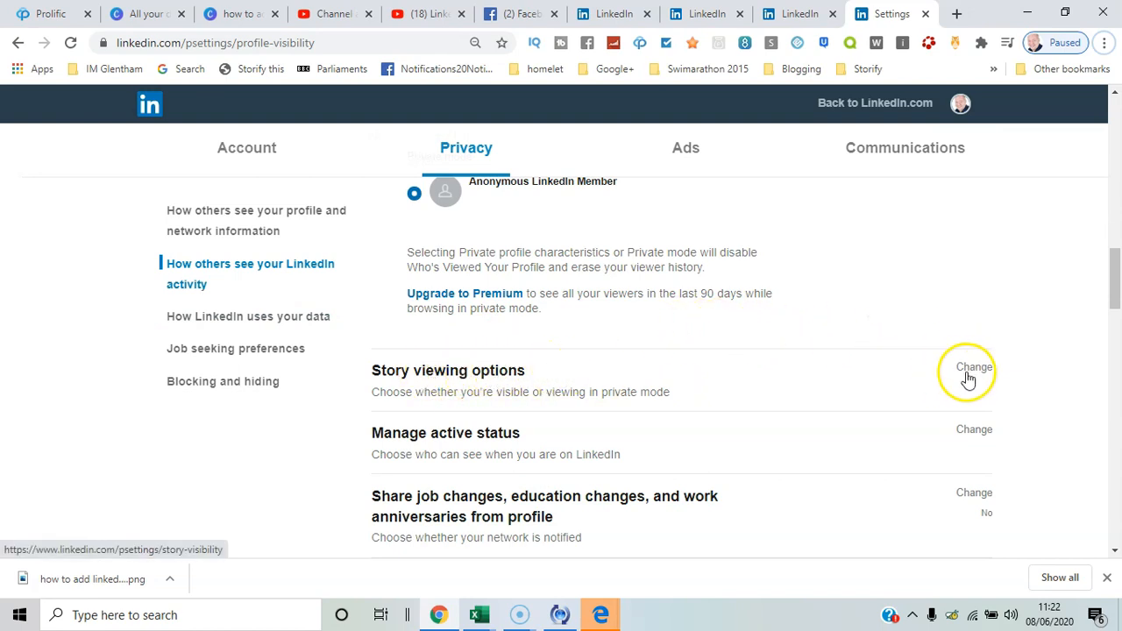
- Expand Story viewing options, leave name and headline selected, and scroll back to the top
click(972, 366)
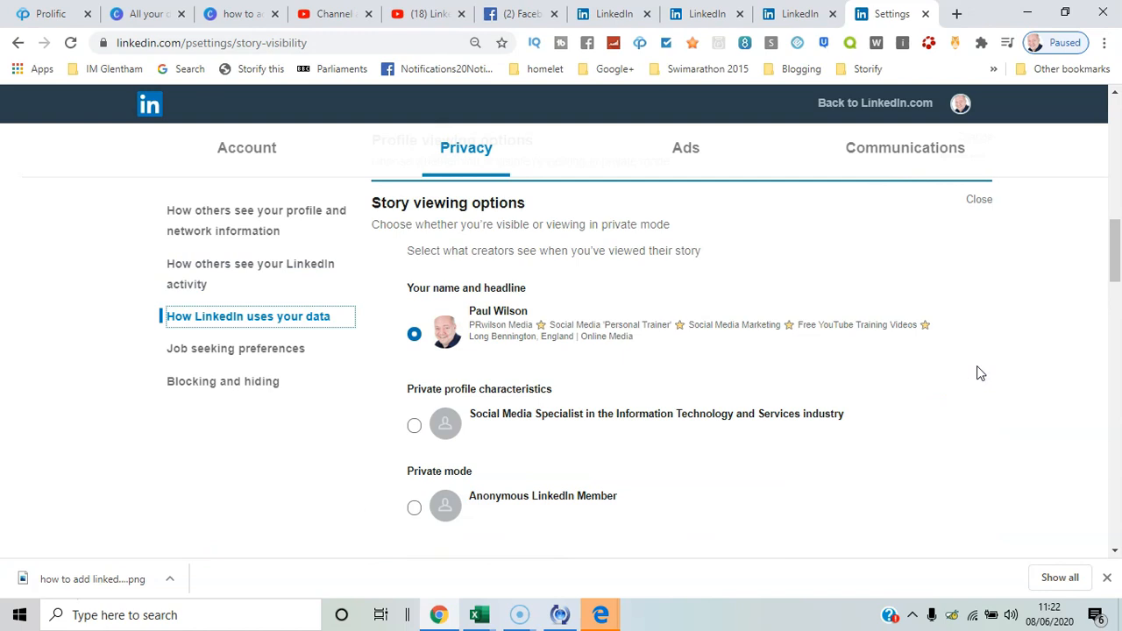
scroll(down, 3)
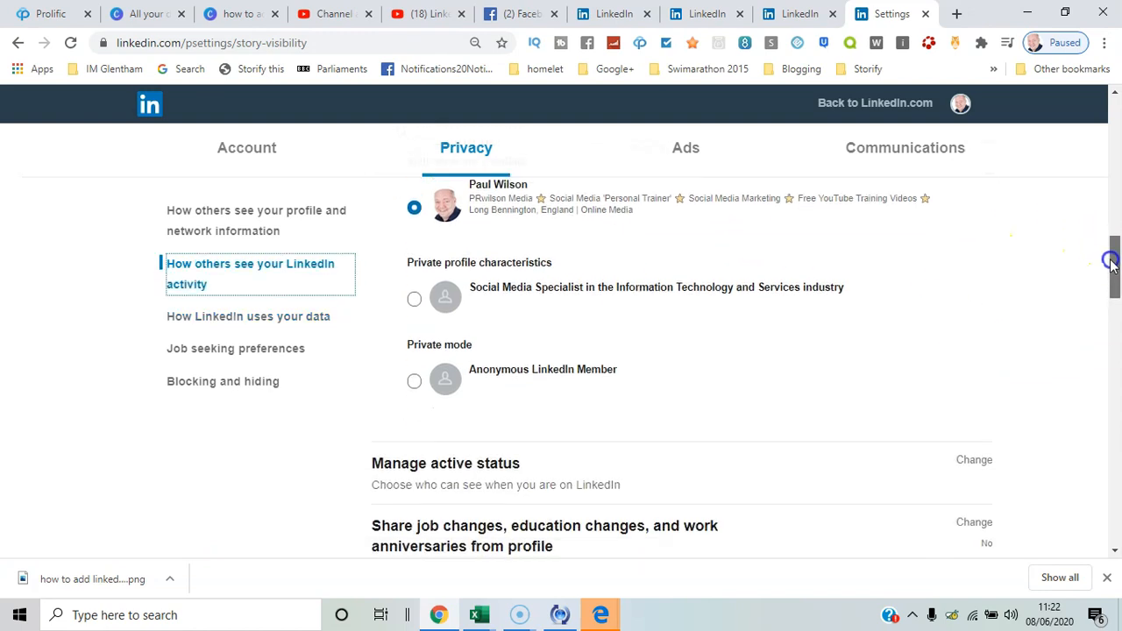
scroll(down, 3)
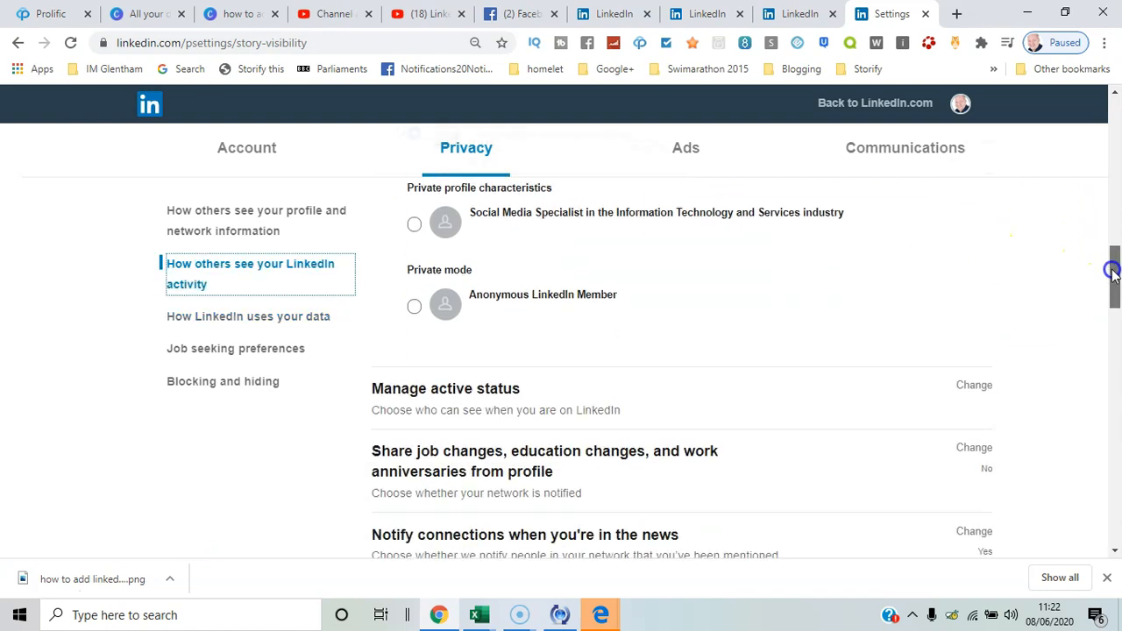
mouse_move(666, 344)
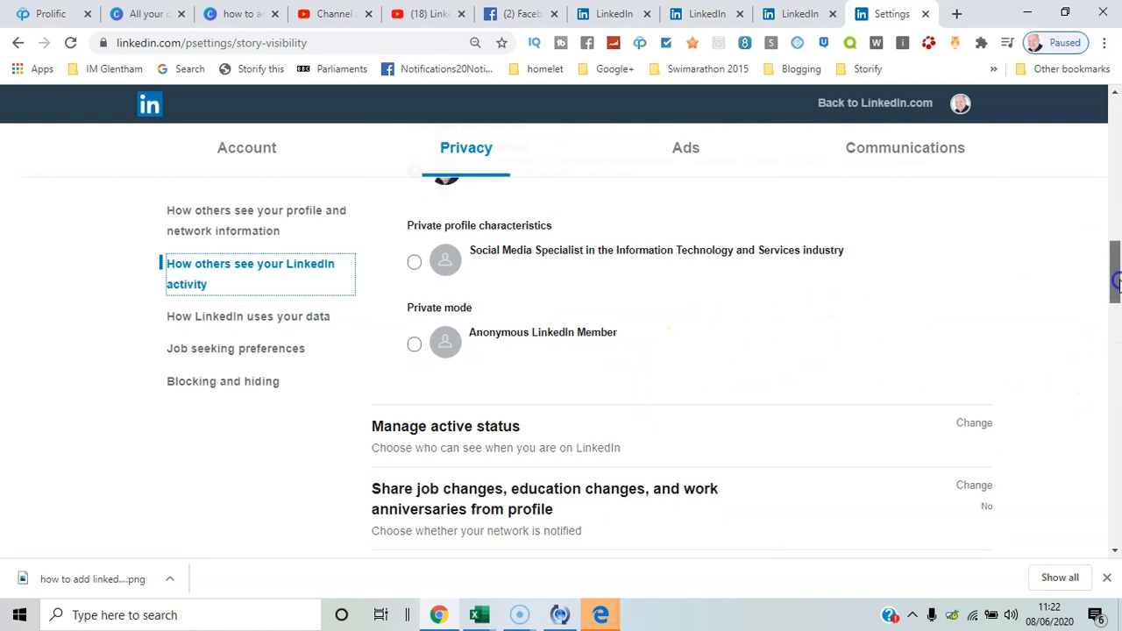
scroll(up, 3)
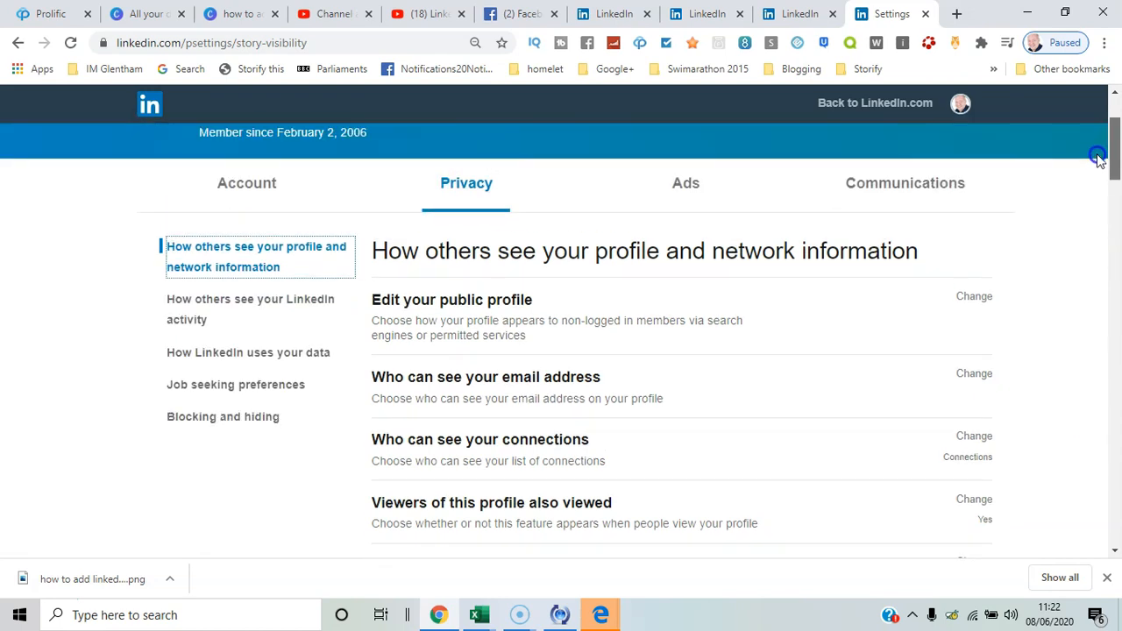
scroll(up, 3)
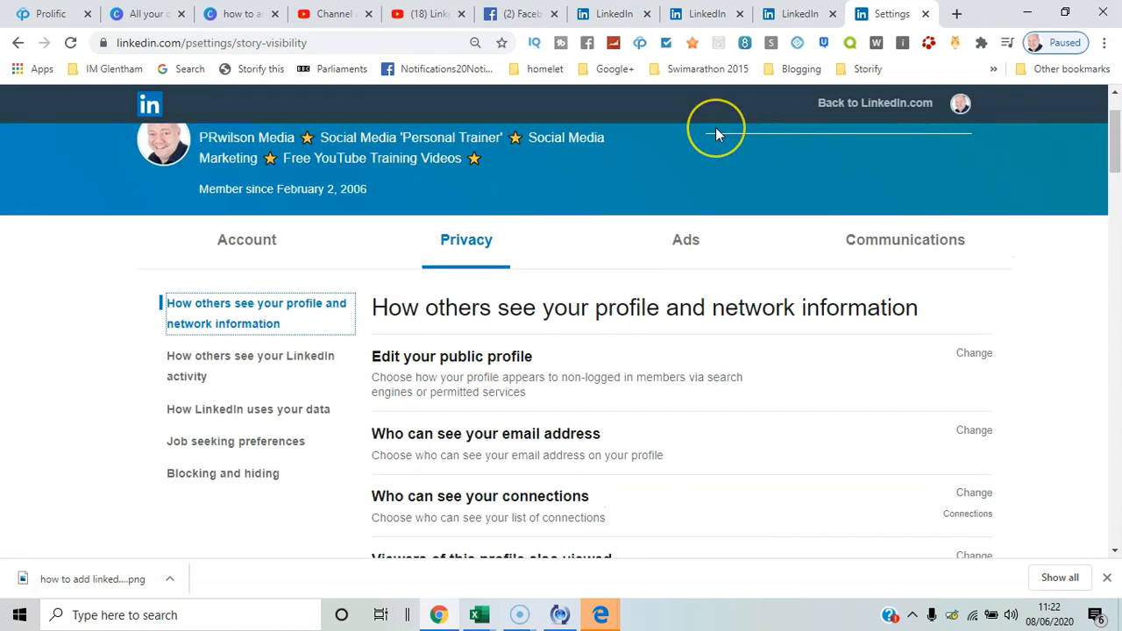